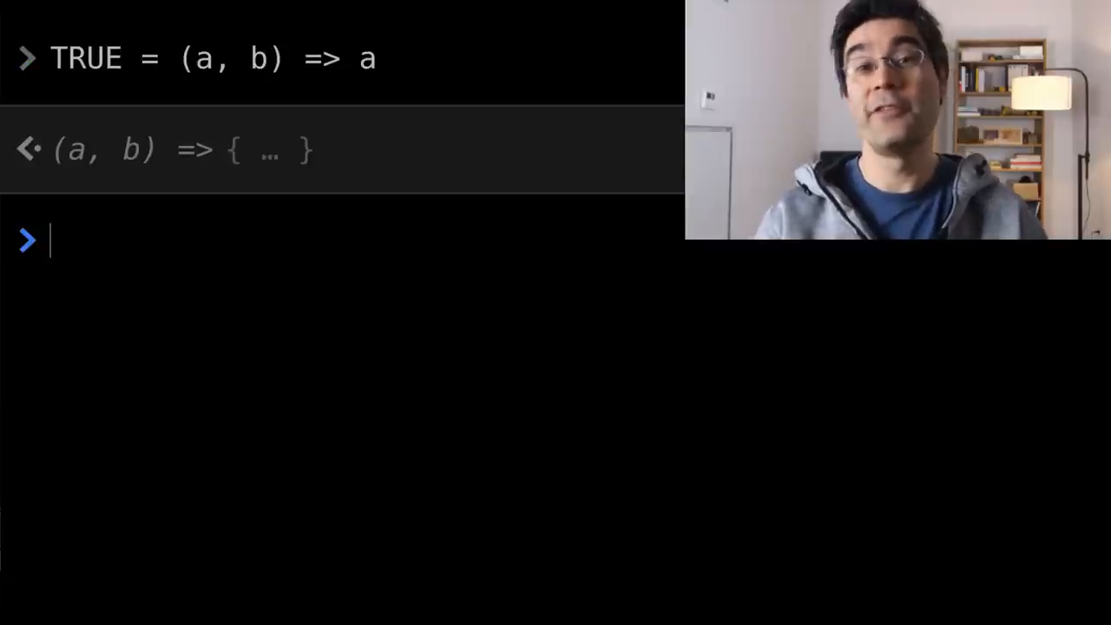
# Step: Define FALSE = (a, b) => b and begin the NOT definition
pyautogui.write('FALSE = (a, b) => b')
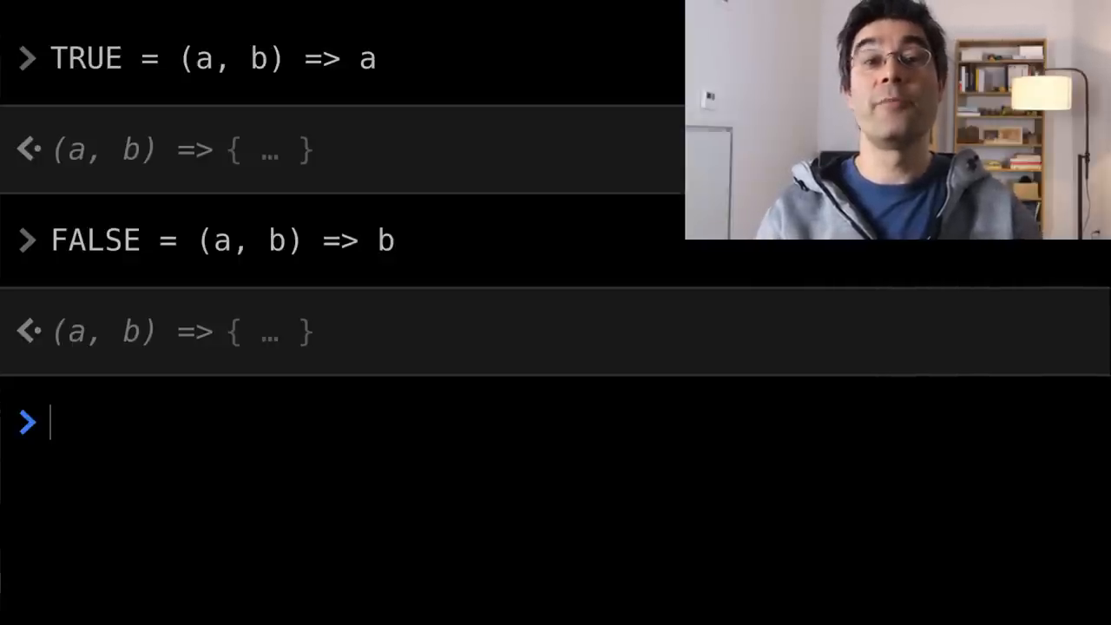
pyautogui.write('NOT =')
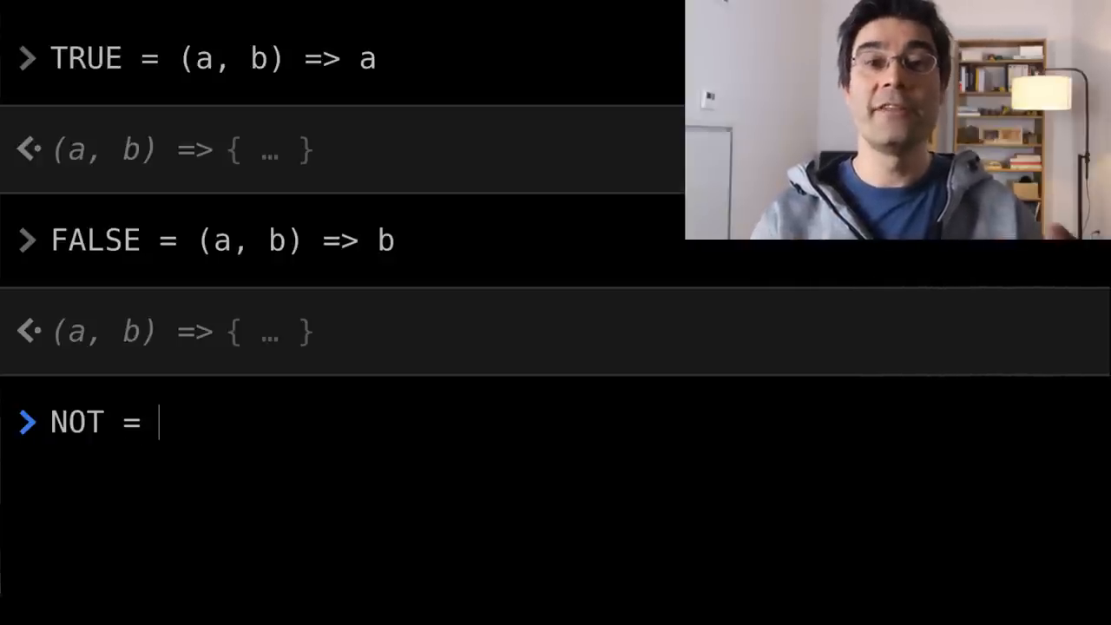
# Step: Define NOT = b => b(FALSE, TRUE) so it swaps the boolean's branches
pyautogui.write('b =>')
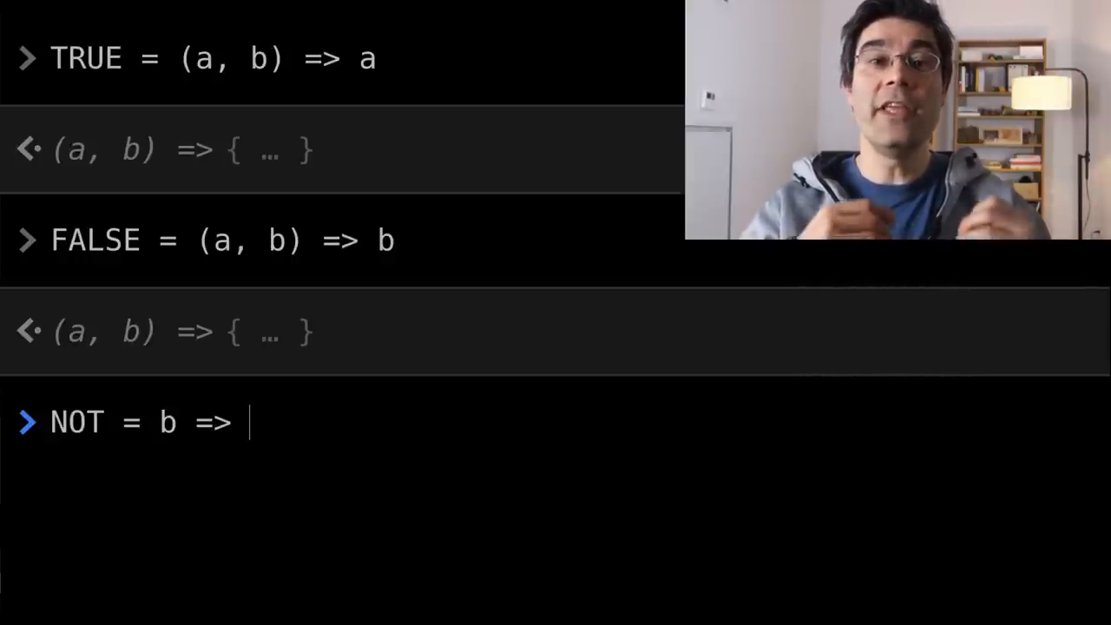
pyautogui.write('b(')
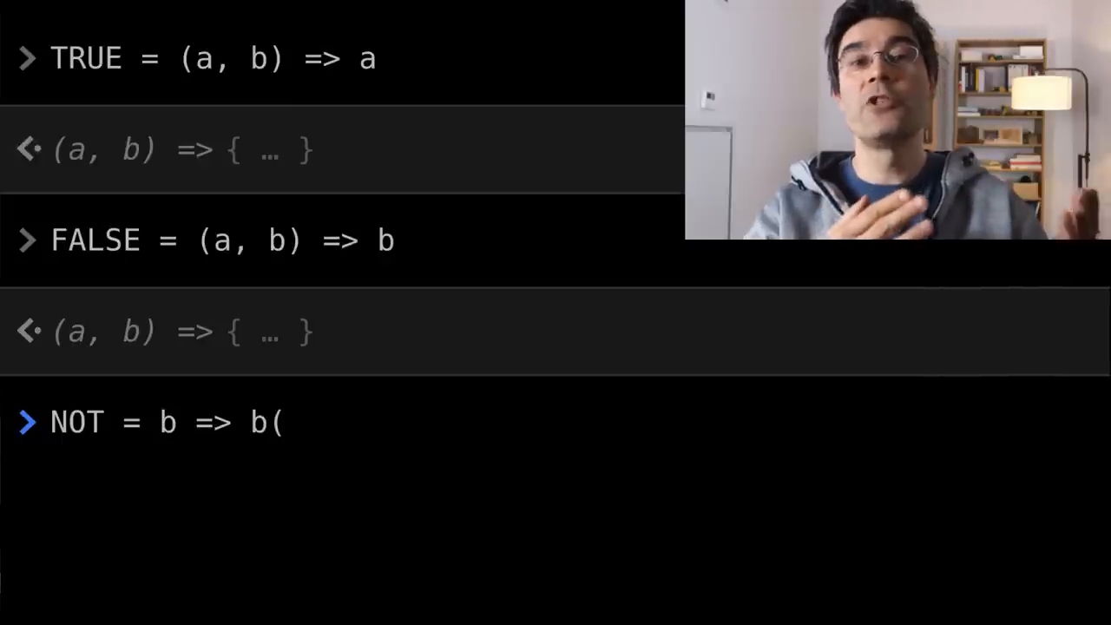
pyautogui.write('FA')
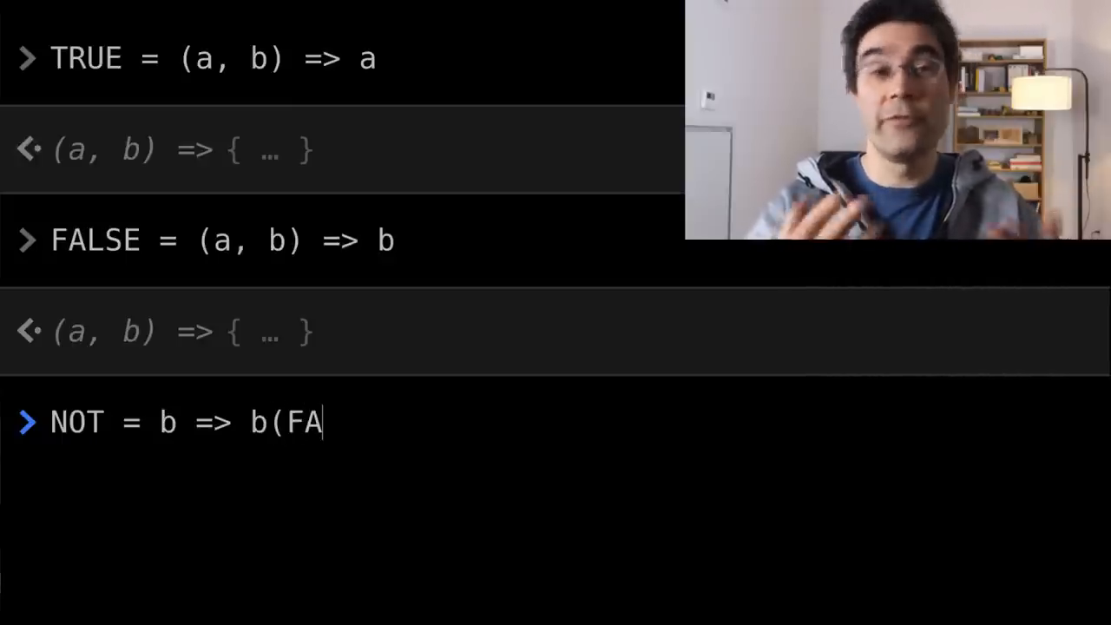
pyautogui.write('LSE, TRUE')
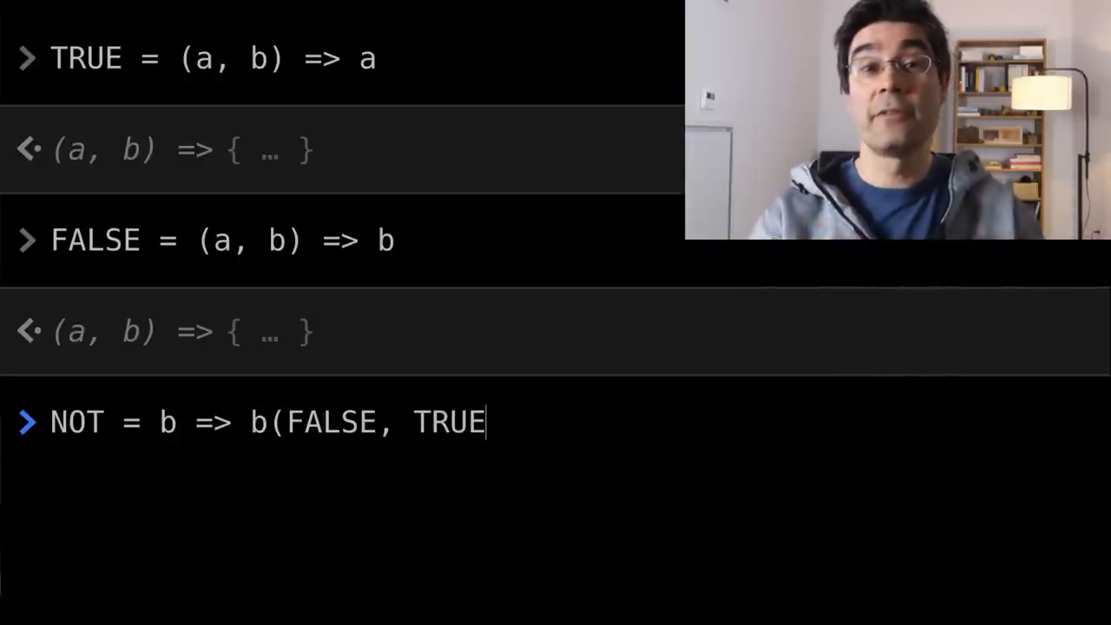
pyautogui.write(')')
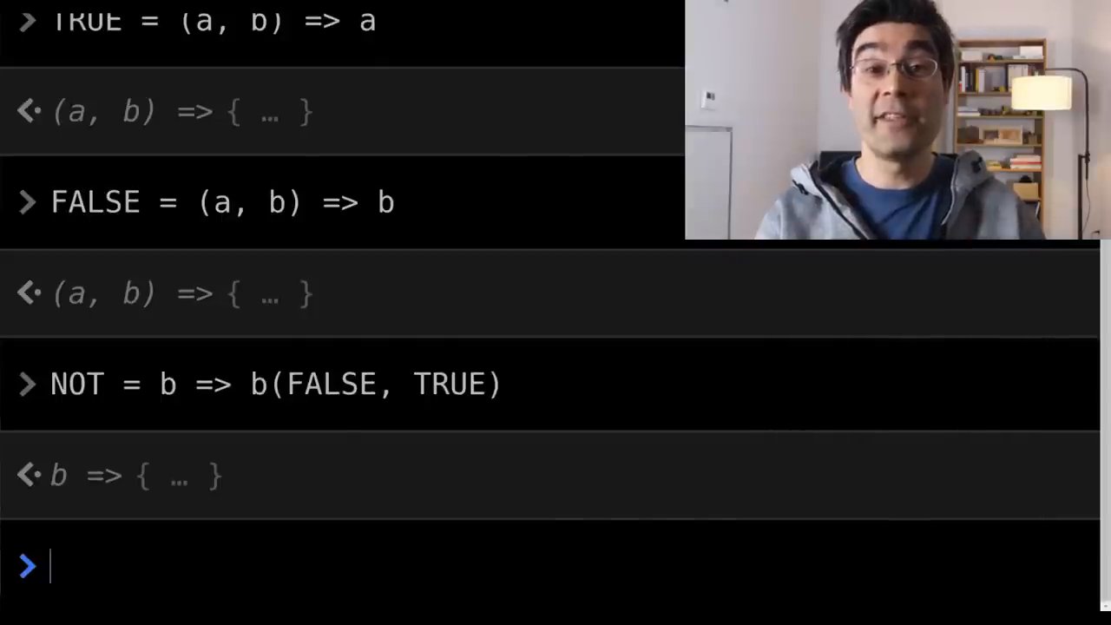
# Step: Evaluate NOT(TRUE)("true", "false"), then start a classical_factorial definition
pyautogui.write('NOT(TRU')
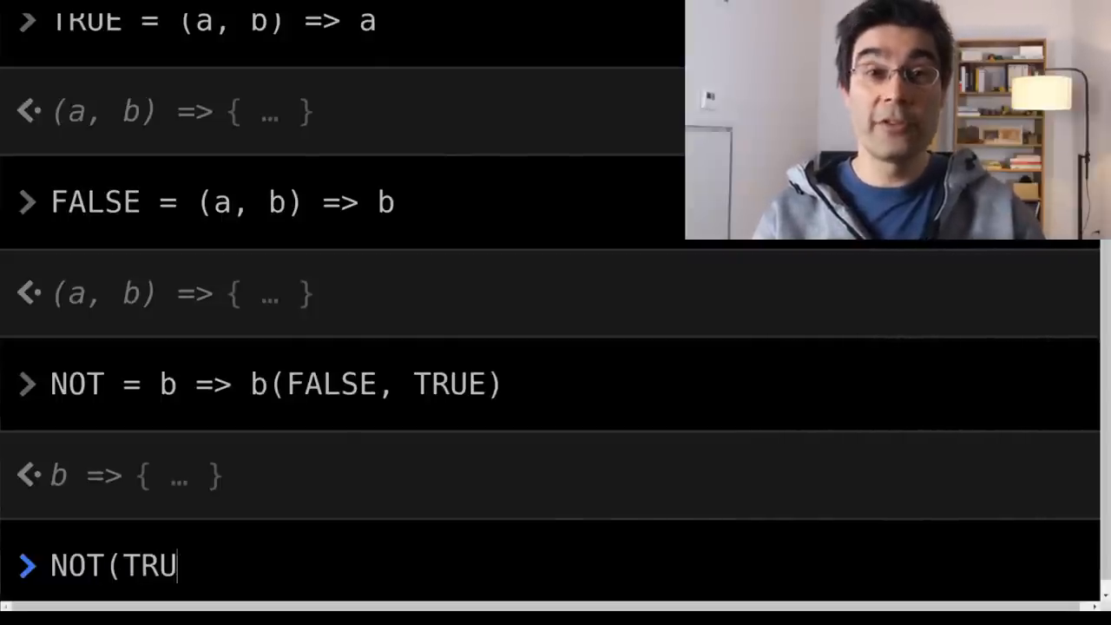
pyautogui.write('E)("')
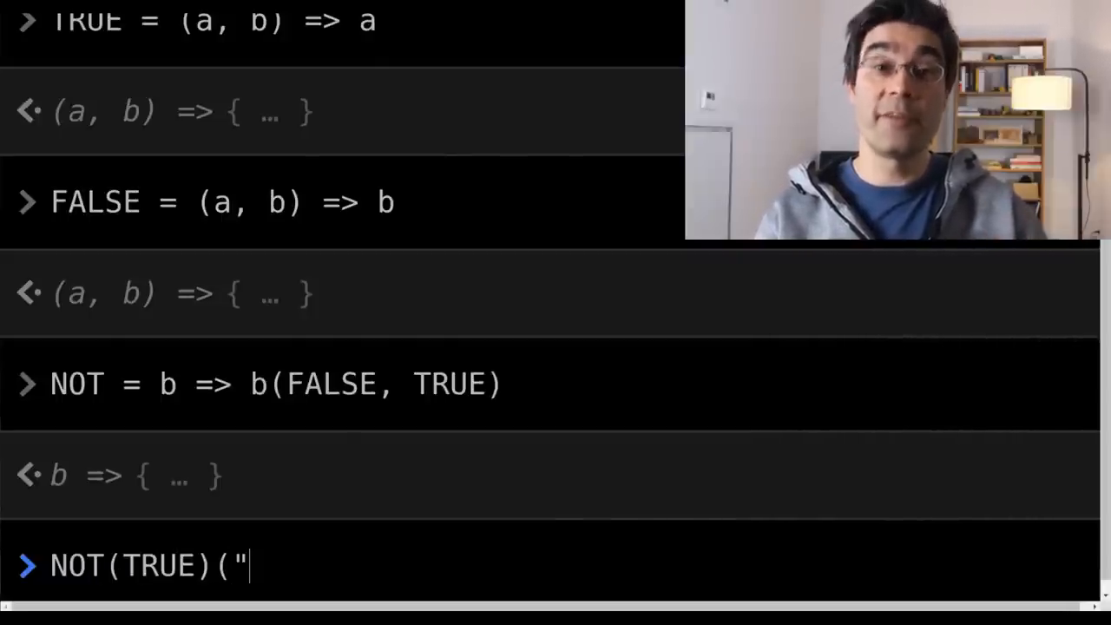
pyautogui.write('true",')
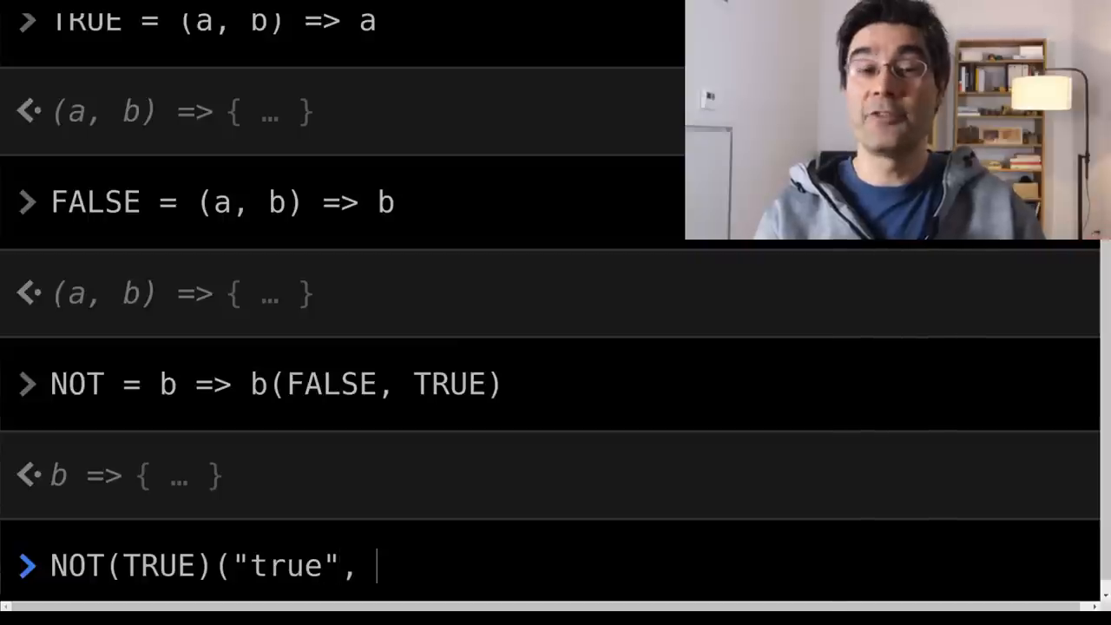
pyautogui.write('"false')
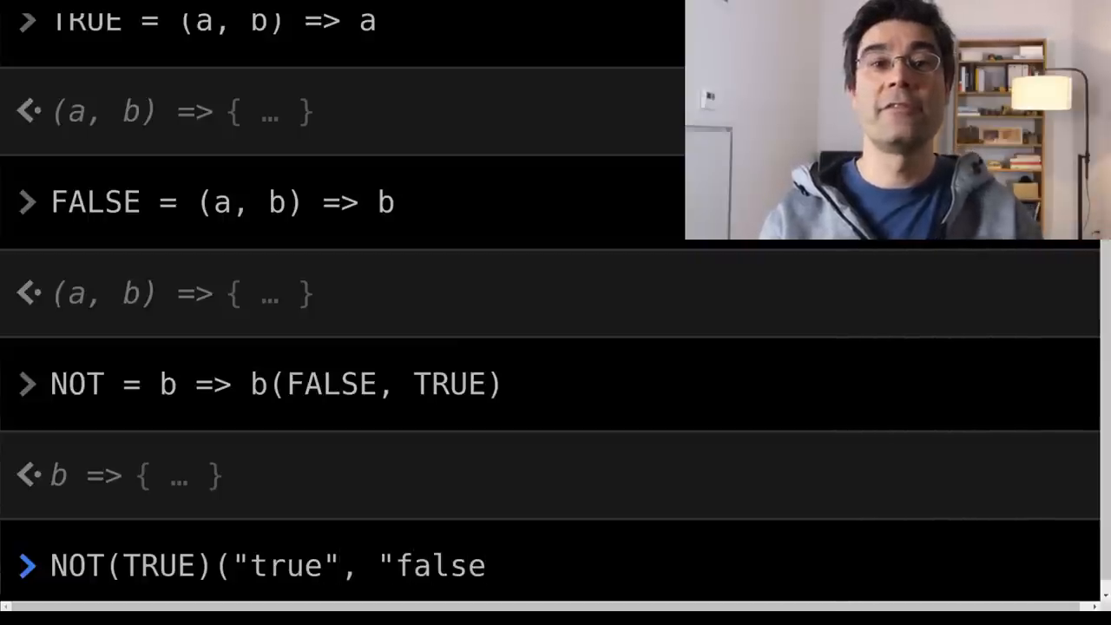
pyautogui.write('")')
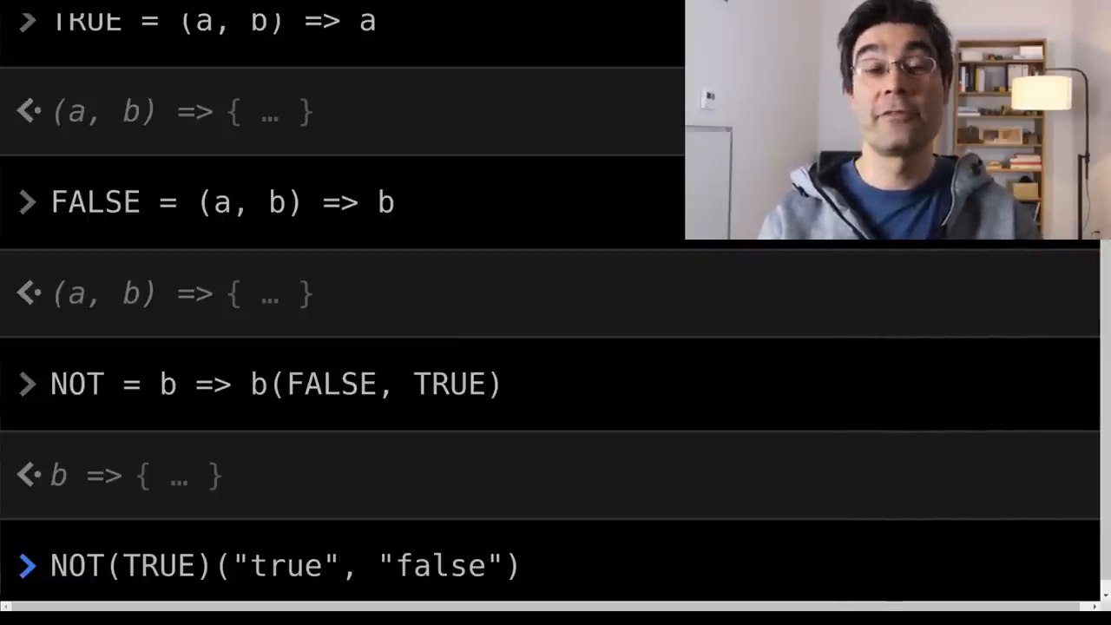
pyautogui.write('class')
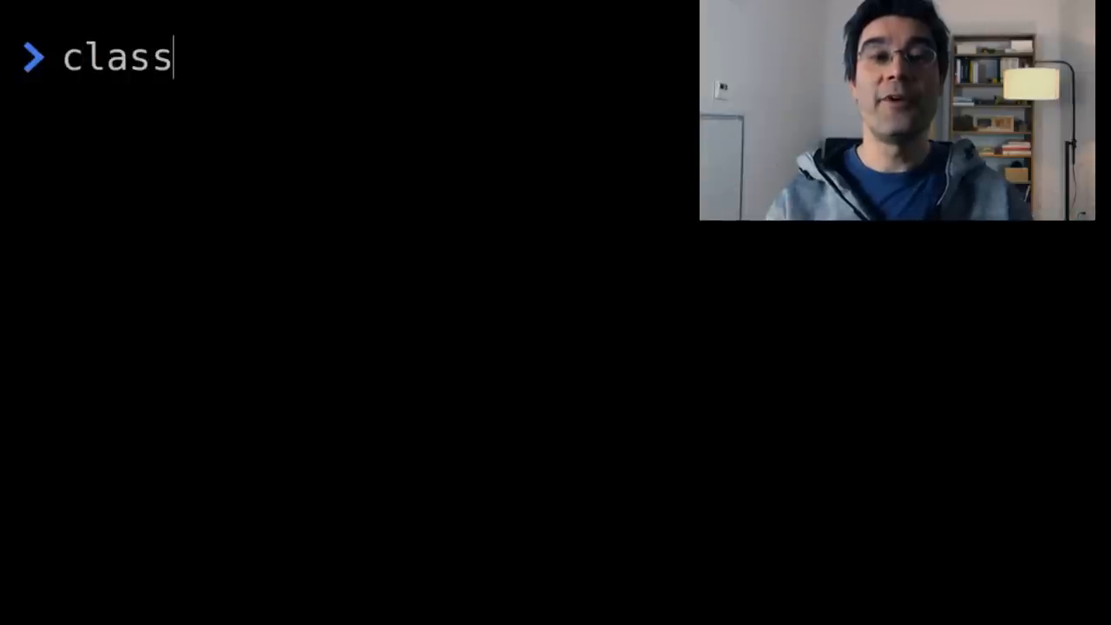
# Step: Enter the recursive classical_factorial arrow function and begin factorial_gen at the prompt
pyautogui.write('ical_fact')
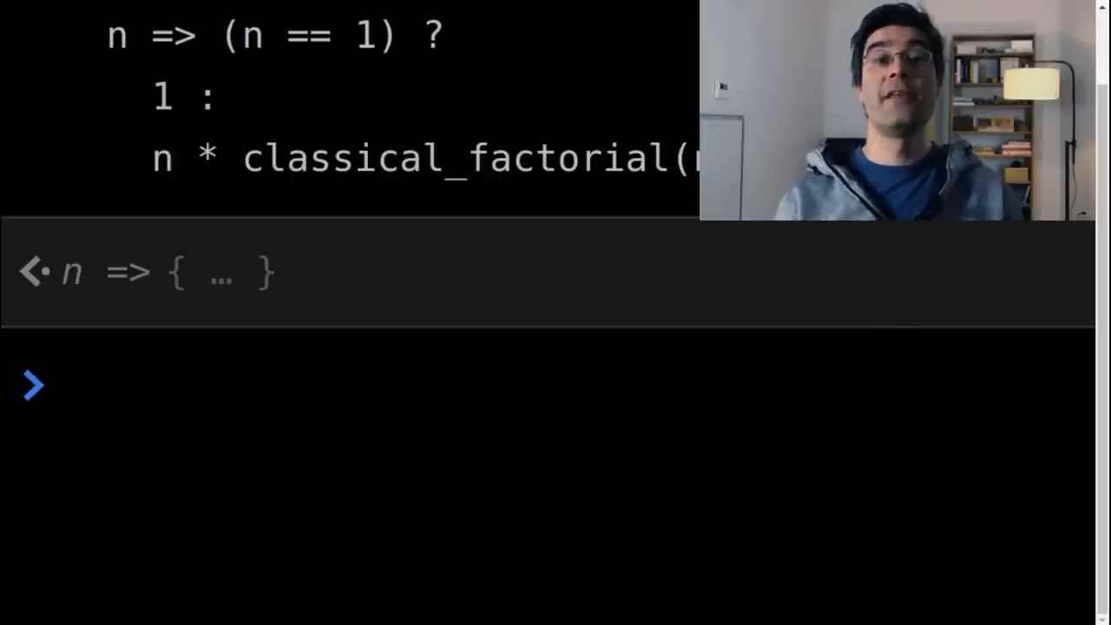
pyautogui.click(61, 385)
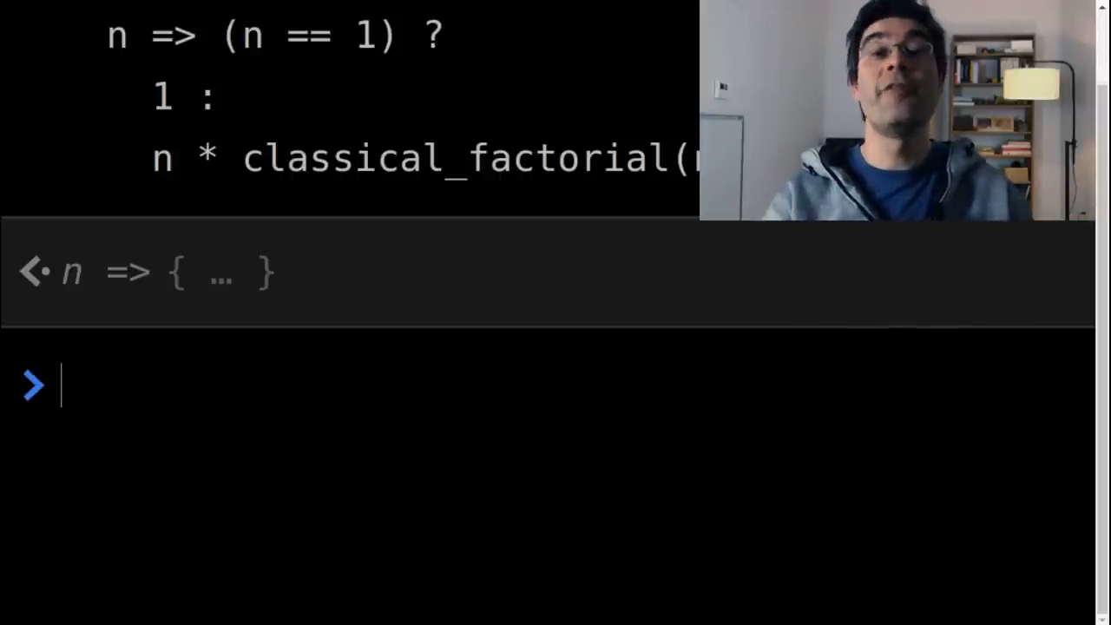
pyautogui.write('factorial_gen =')
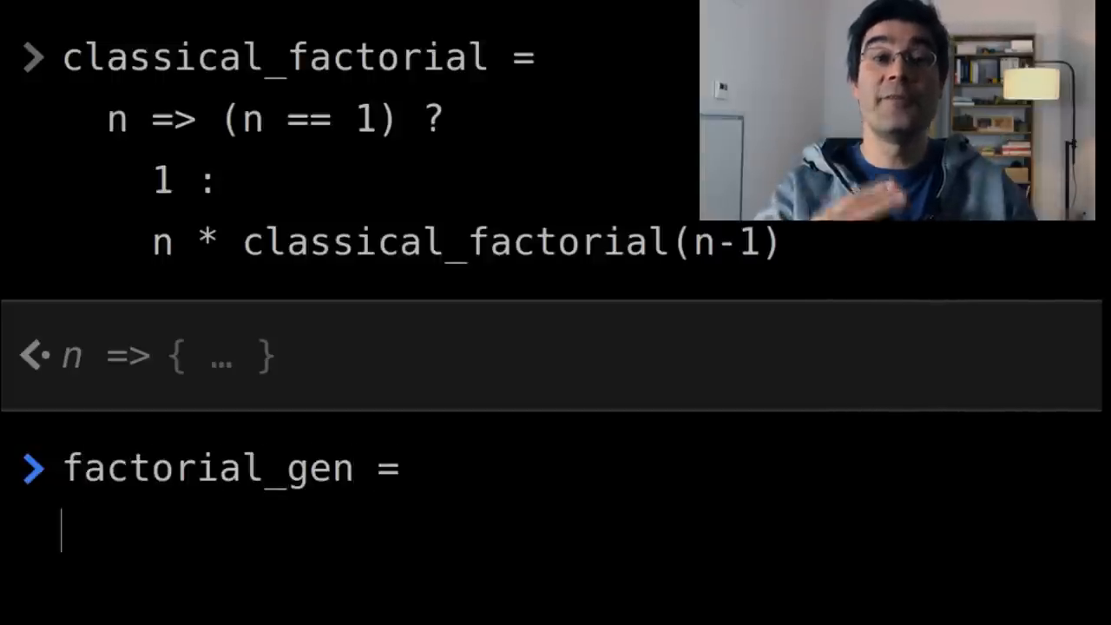
# Step: Define factorial_gen = factorial => n => (n == 1) ? 1 : factorial(n-1) * n
pyautogui.write('factorial =>')
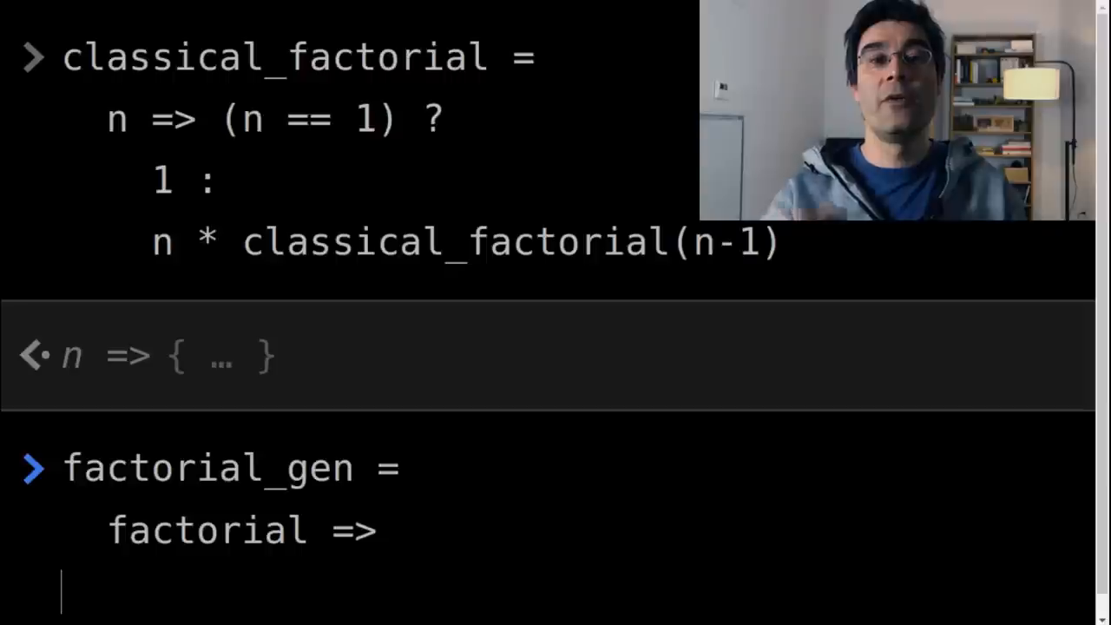
pyautogui.write('(')
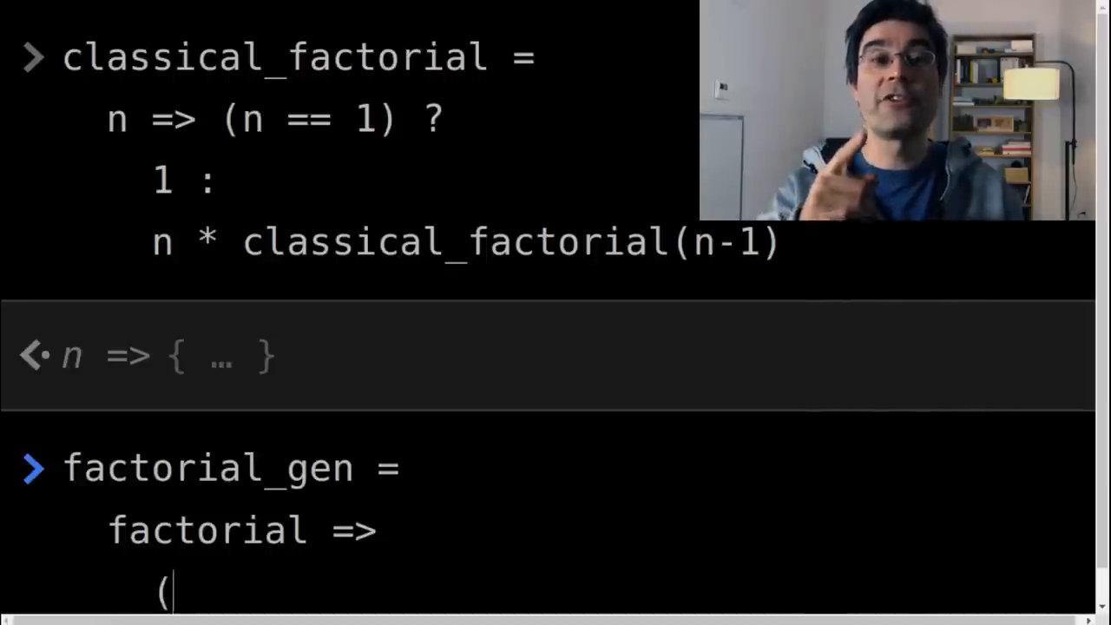
pyautogui.write('n =>')
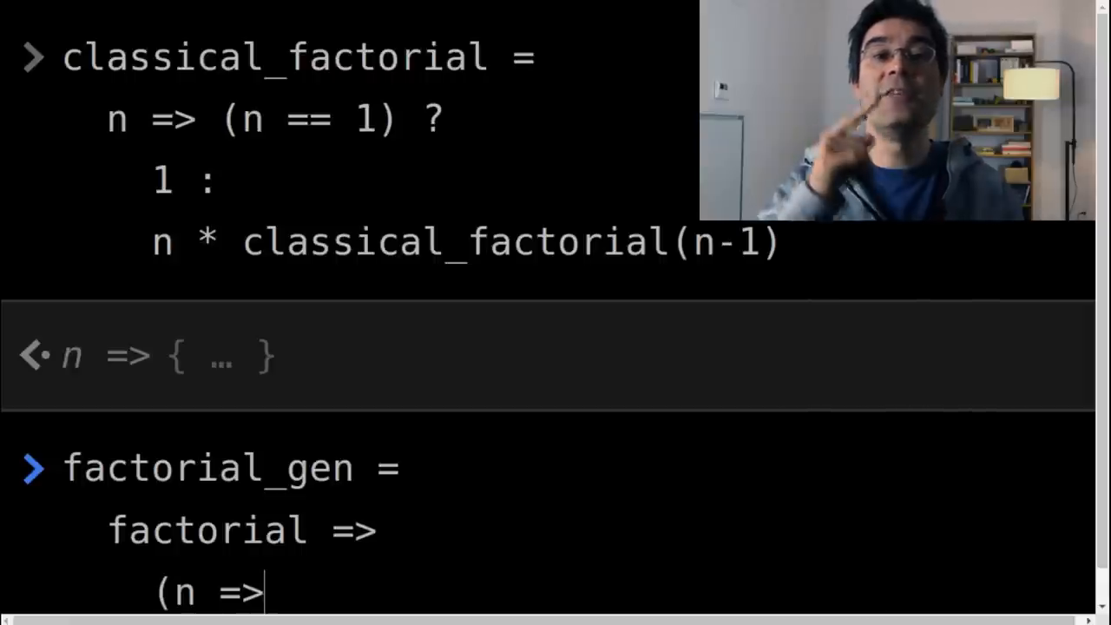
pyautogui.write('(n')
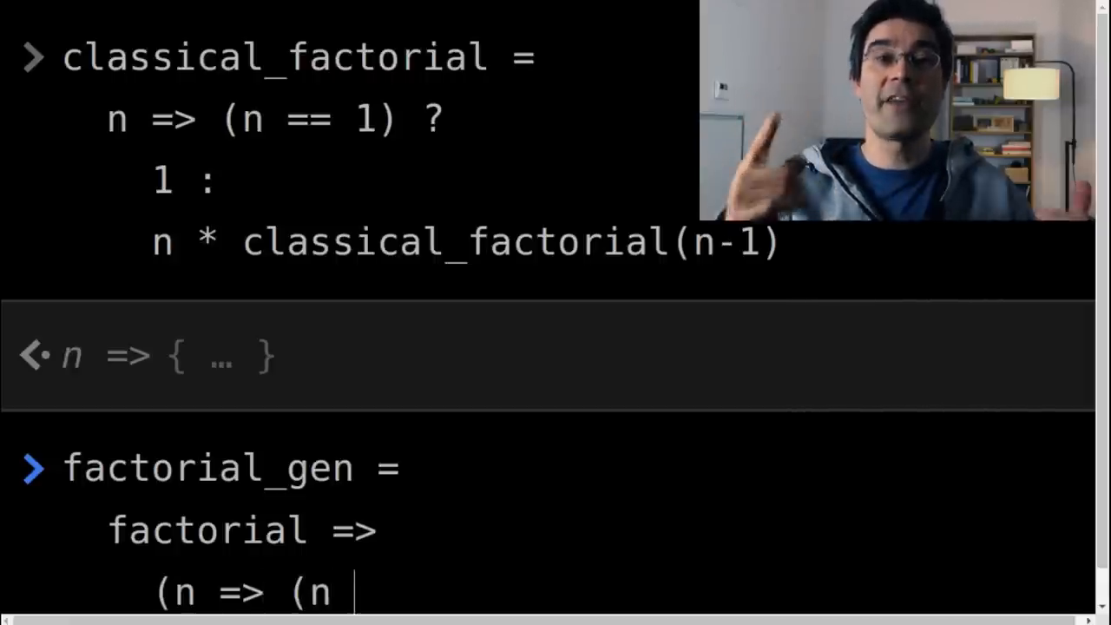
pyautogui.write('== 1) ? 1')
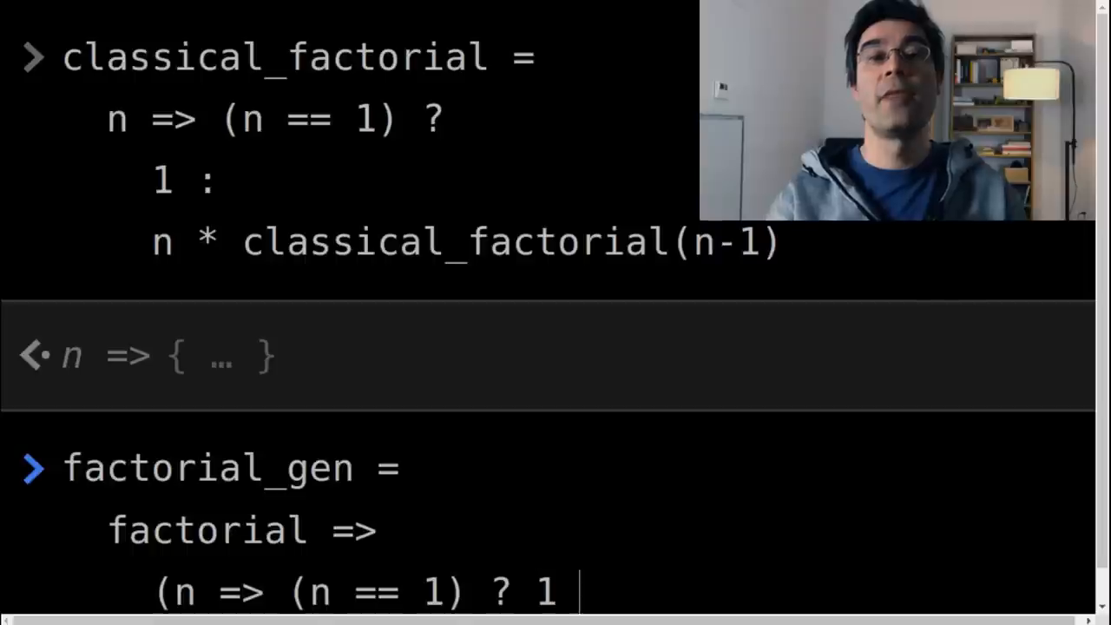
pyautogui.write(': facto')
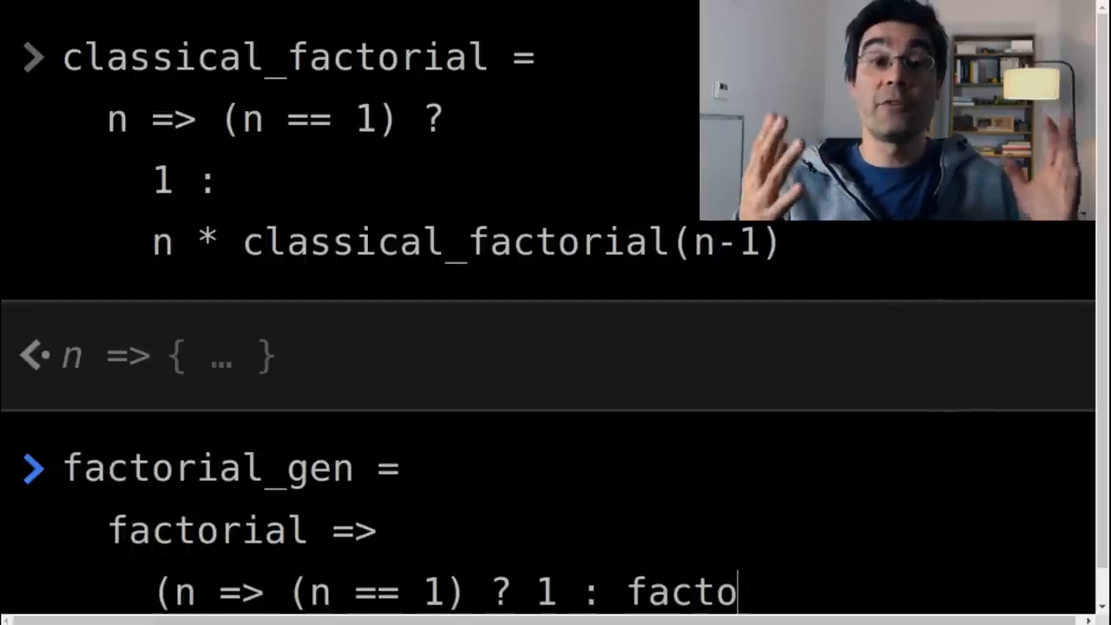
pyautogui.write('rial(n-1) * n')
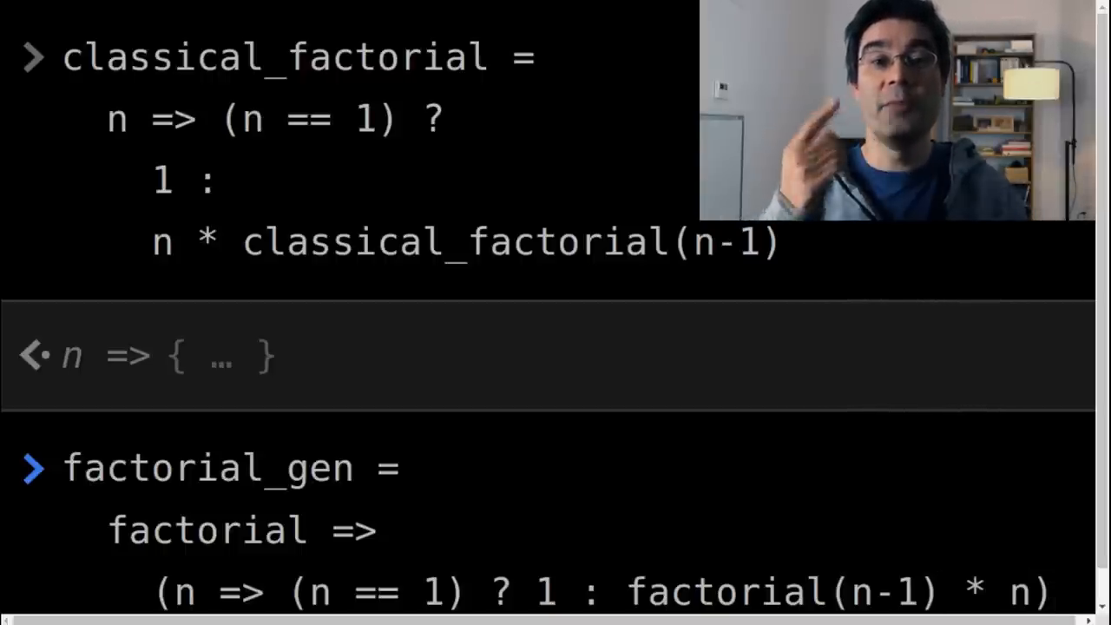
pyautogui.scroll(-3)
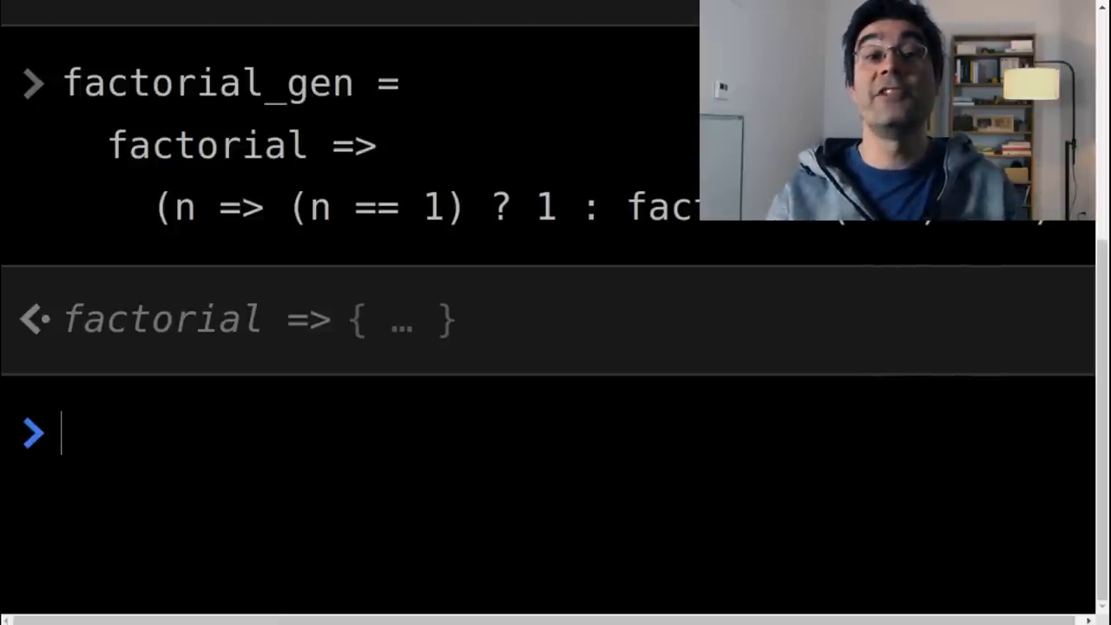
# Step: Evaluate factorial_gen(null)(1), which returns 1 with a null inner factorial
pyautogui.write('fac')
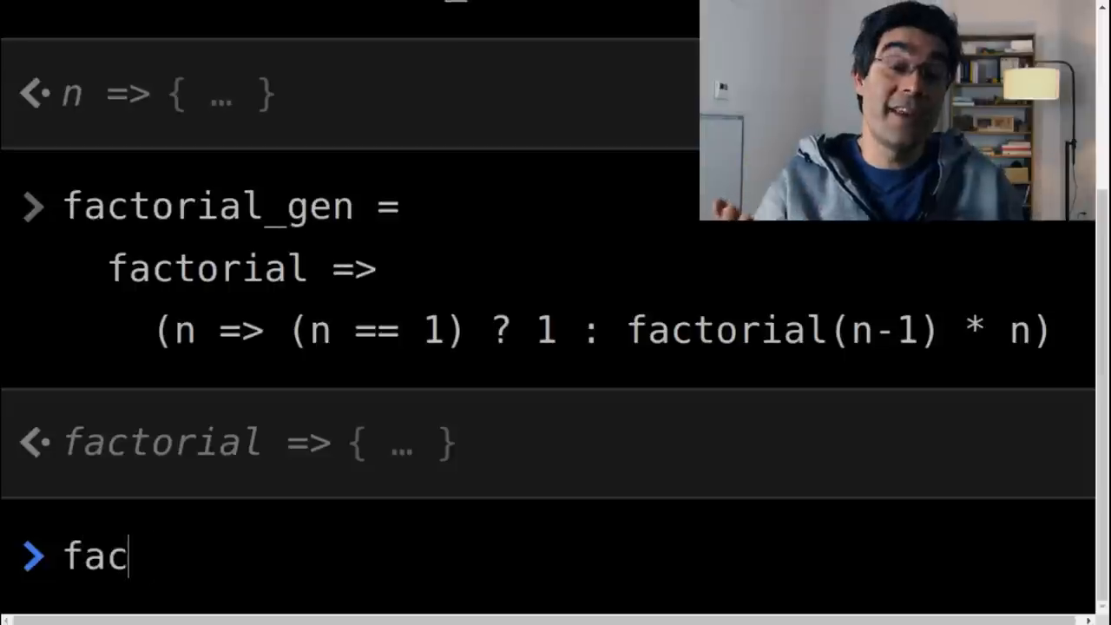
pyautogui.write('torial')
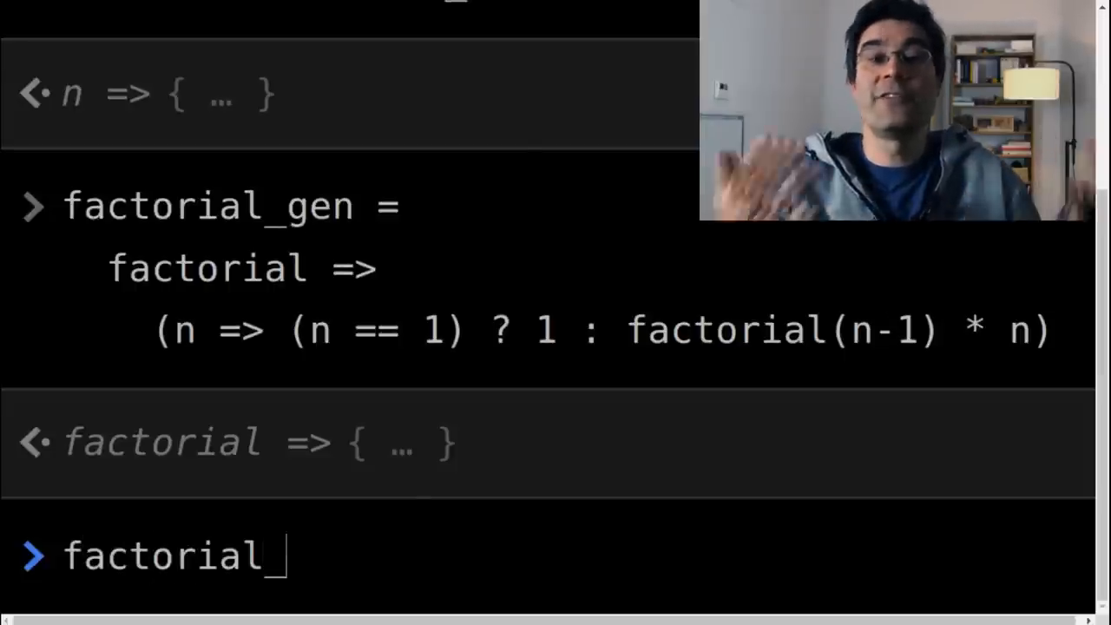
pyautogui.write('_gen(')
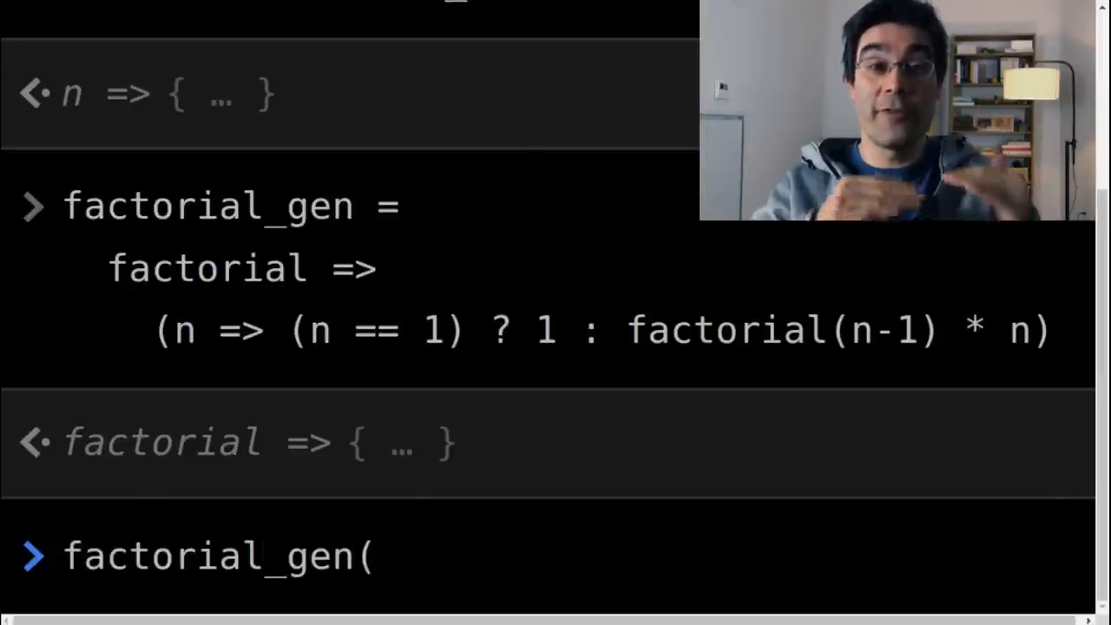
pyautogui.write('null')
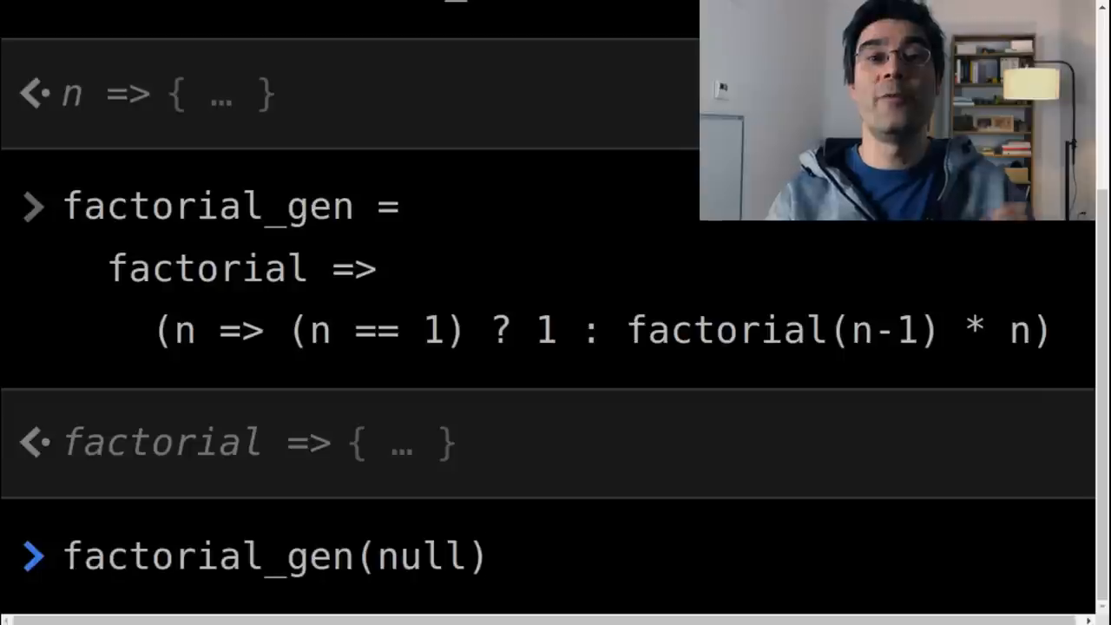
pyautogui.write('(')
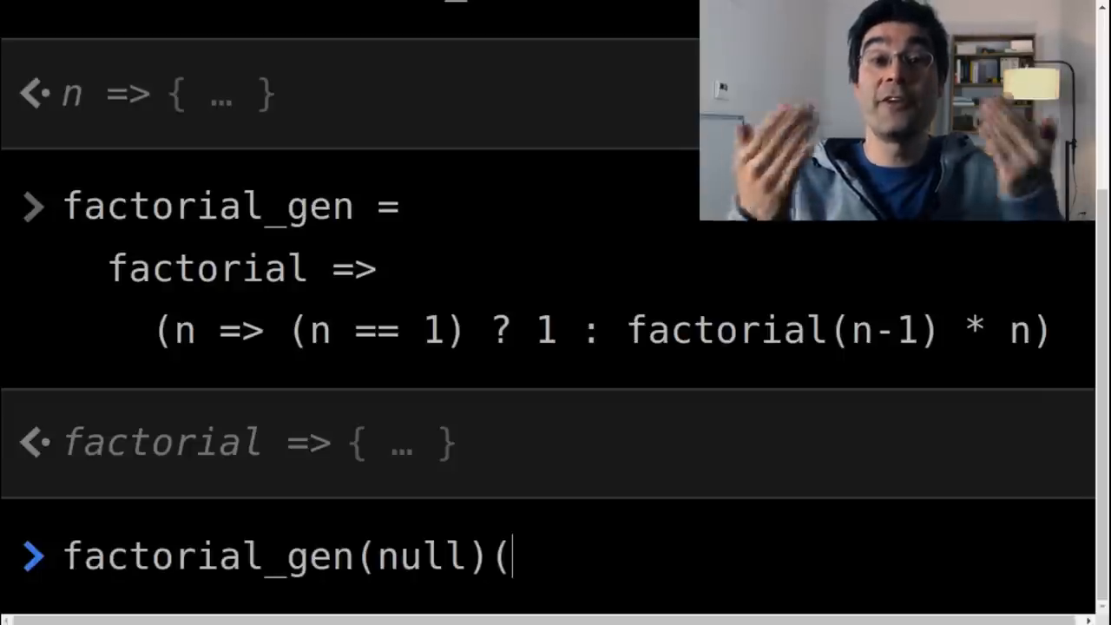
pyautogui.write('1)')
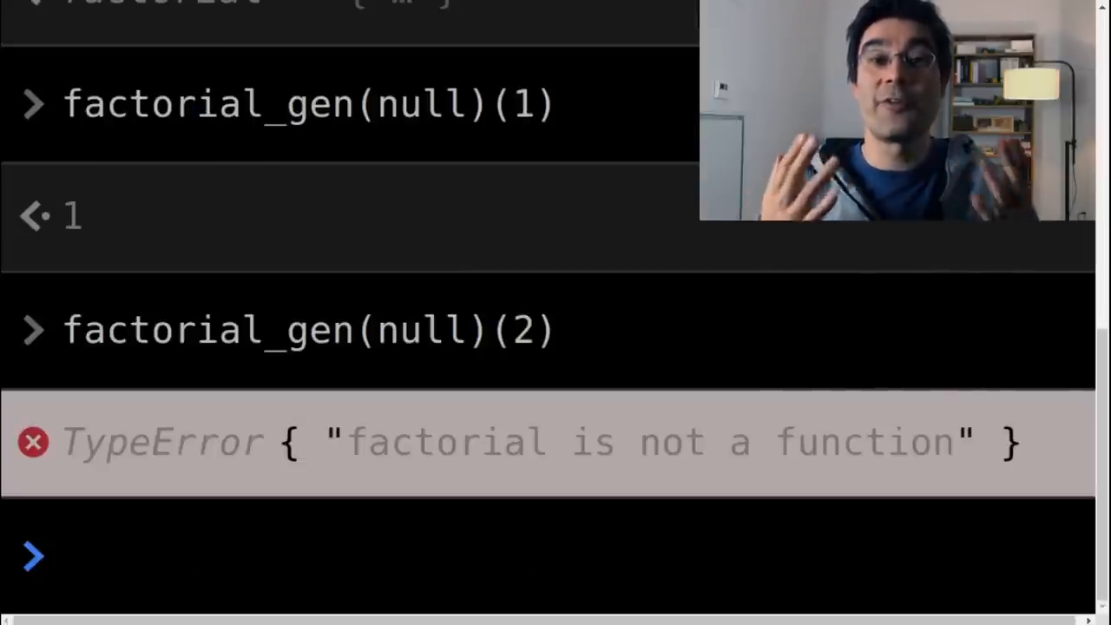
# Step: Evaluate factorial_gen(null)(2) and factorial_gen(factorial_gen(null))(2), then compose a triple-nested call
pyautogui.write('factorial_gen(null)(2)')
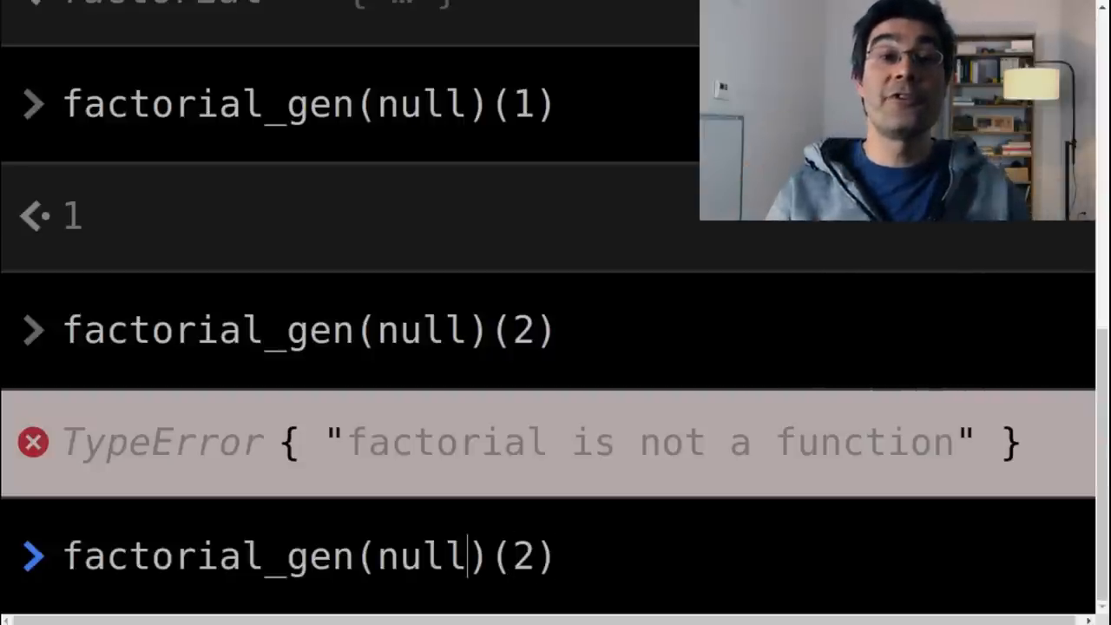
pyautogui.write('factorial_gen(')
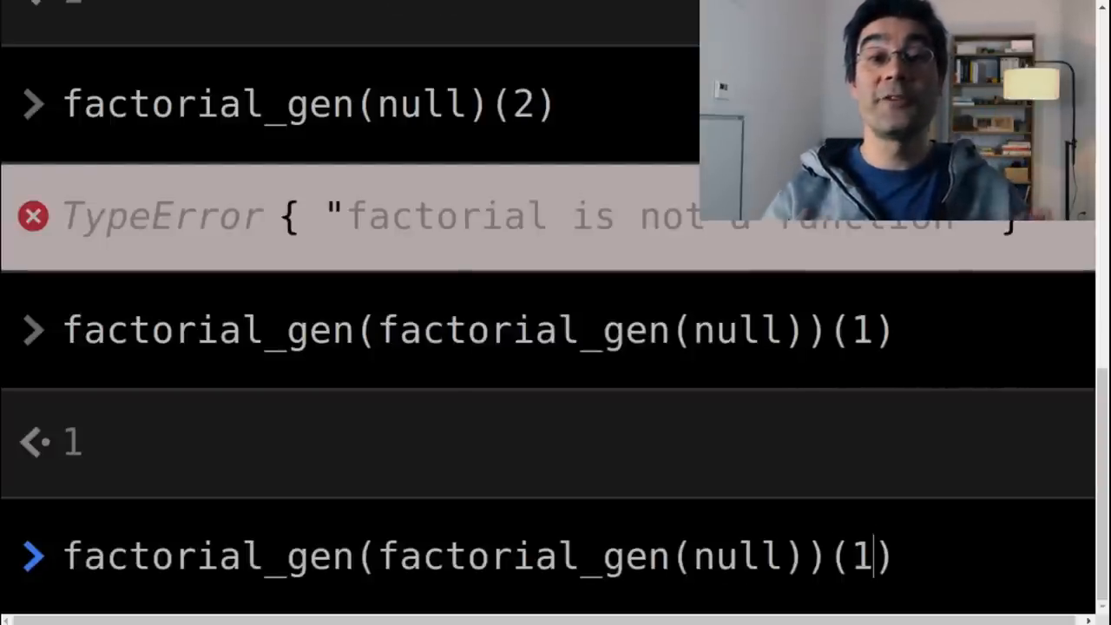
pyautogui.write('2')
pyautogui.press('Return')
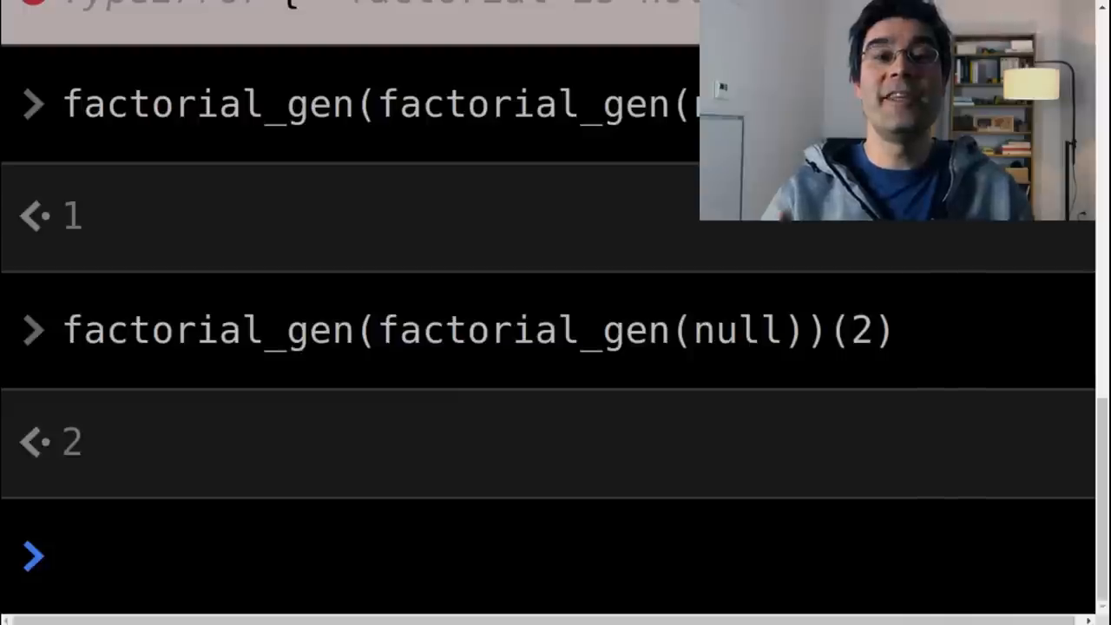
pyautogui.write('factorial_gen(factorial_gen(null))(2)')
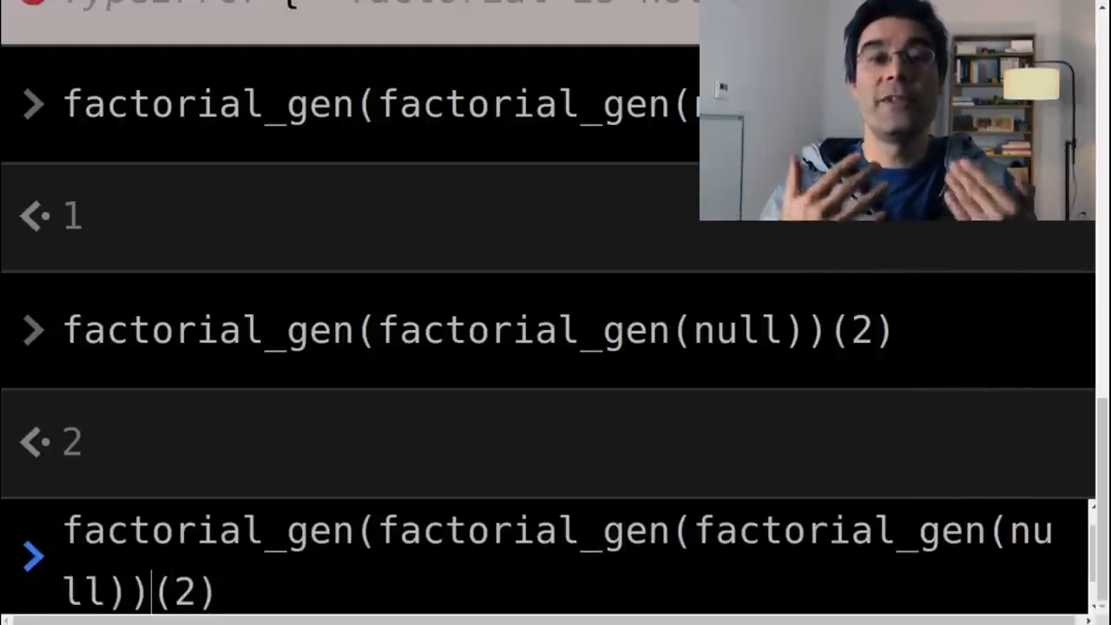
# Step: Evaluate the triple-nested factorial_gen(...(null)) call with argument 3
pyautogui.write('3')
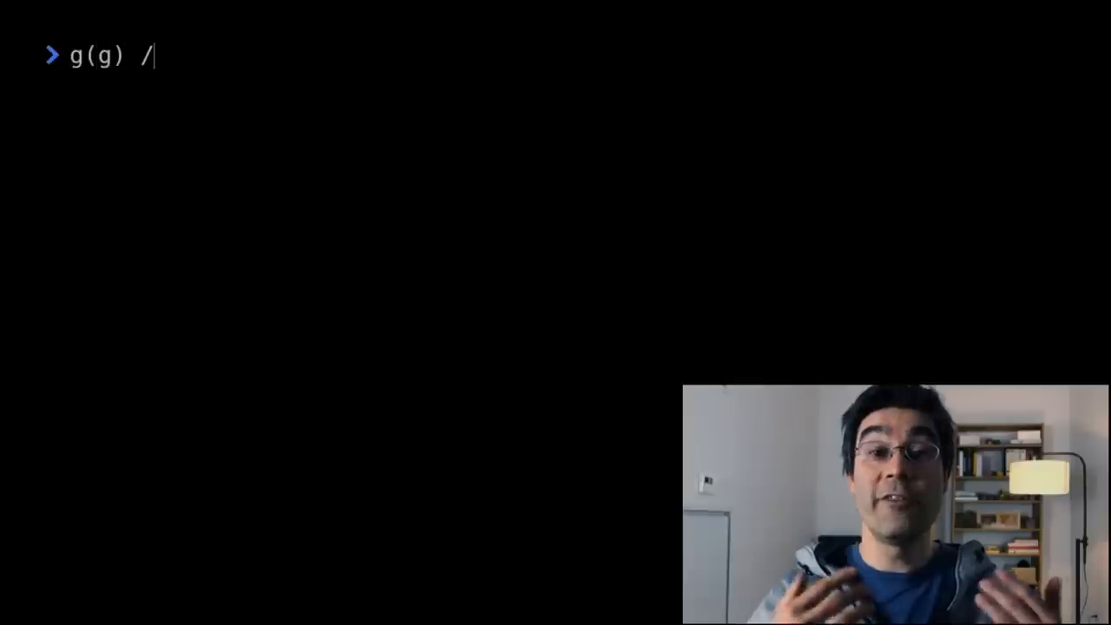
# Step: Run g(g) to a stack overflow, then write the lazy wrapper n => (g(g))(n) with a comment
pyautogui.write('* Should return the factorial function */')
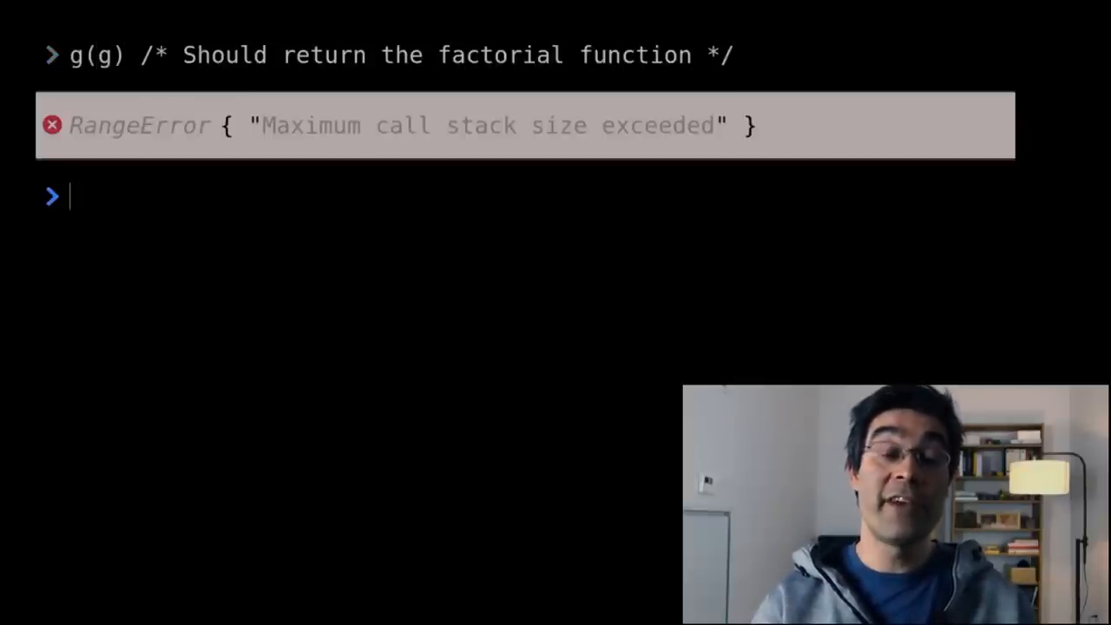
pyautogui.write('n => (g(g)')
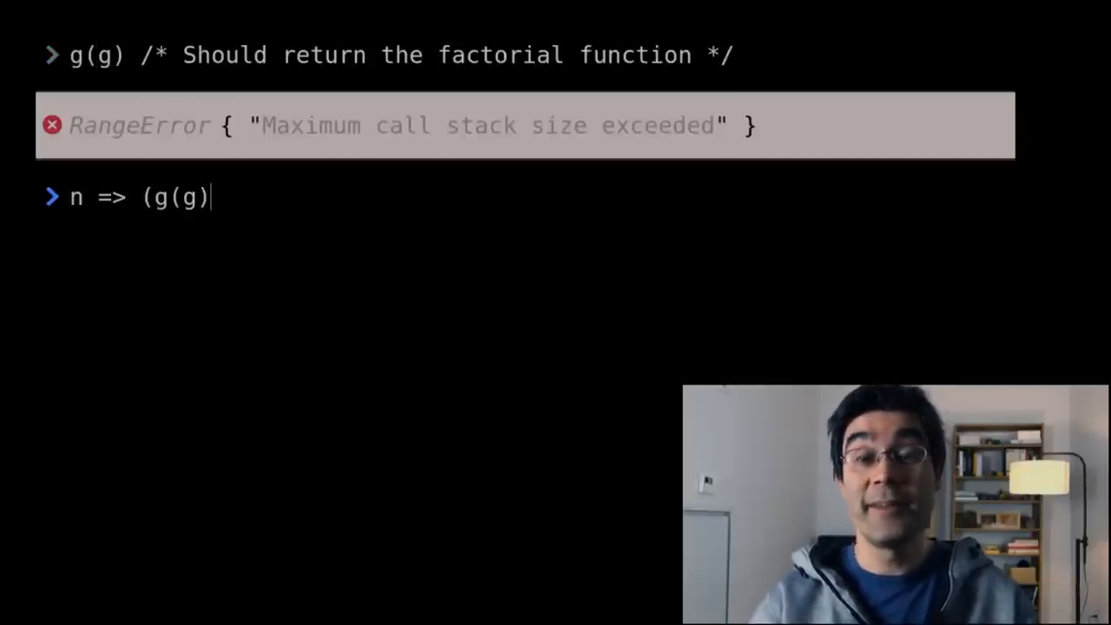
pyautogui.write('(n) /* Only com')
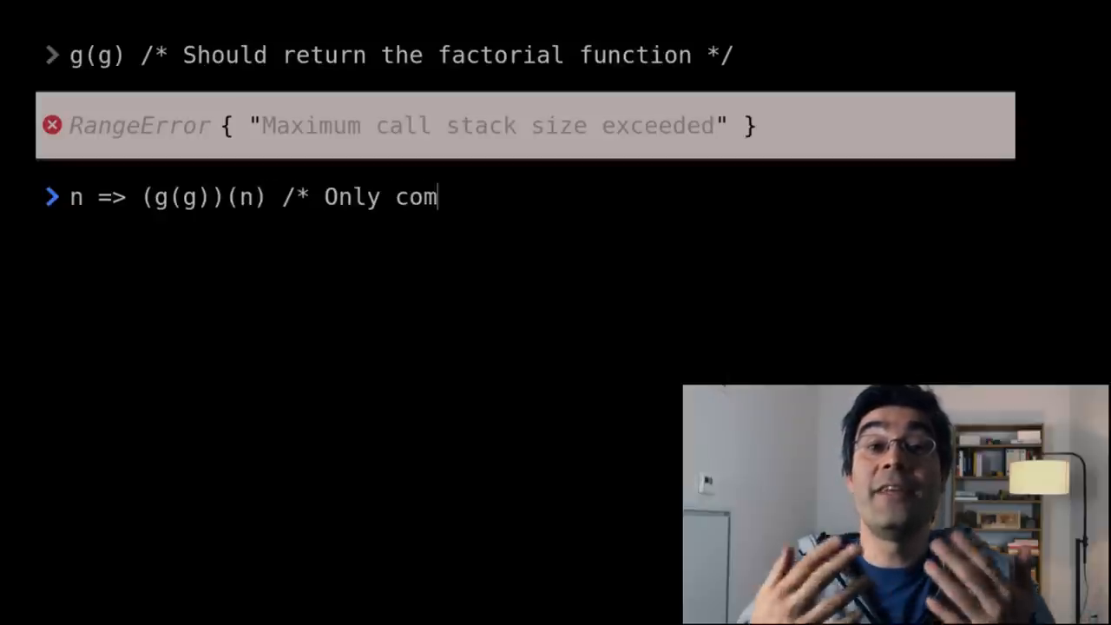
pyautogui.write('putes g(g) whe')
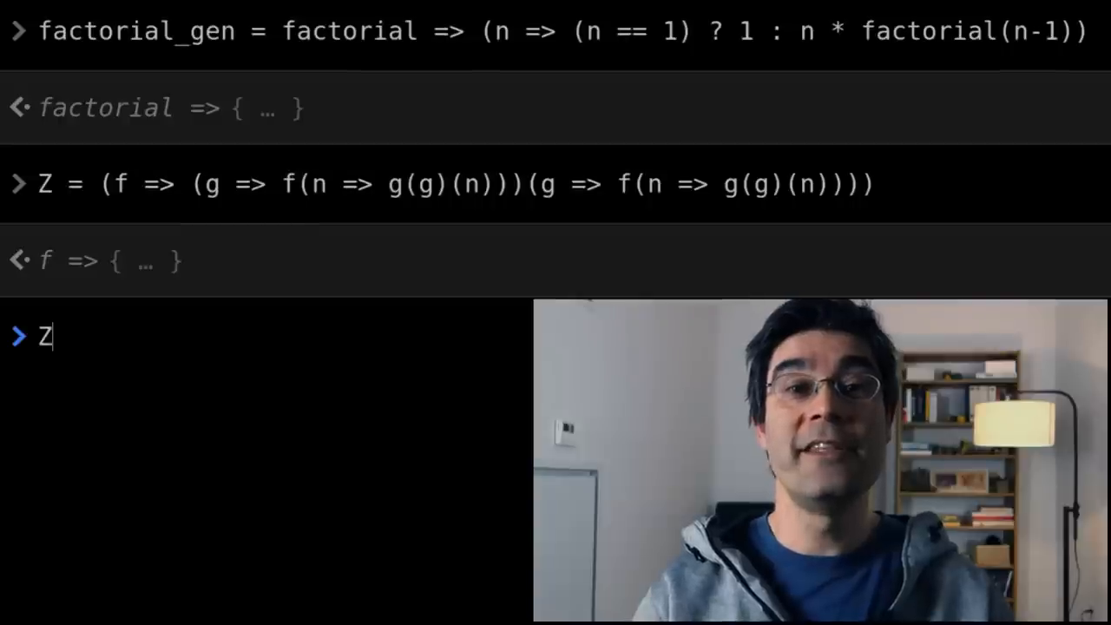
# Step: Evaluate Z(factorial_gen) and then Z(factorial_gen)(3), which returns 6
pyautogui.write('(factorial_gen')
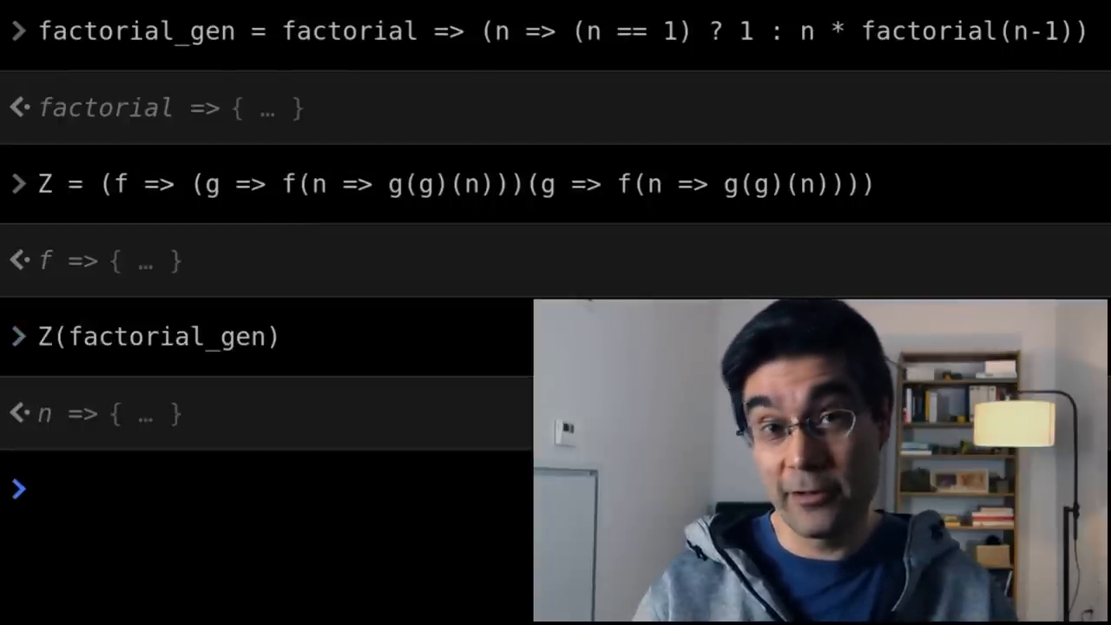
pyautogui.write('Z(factori')
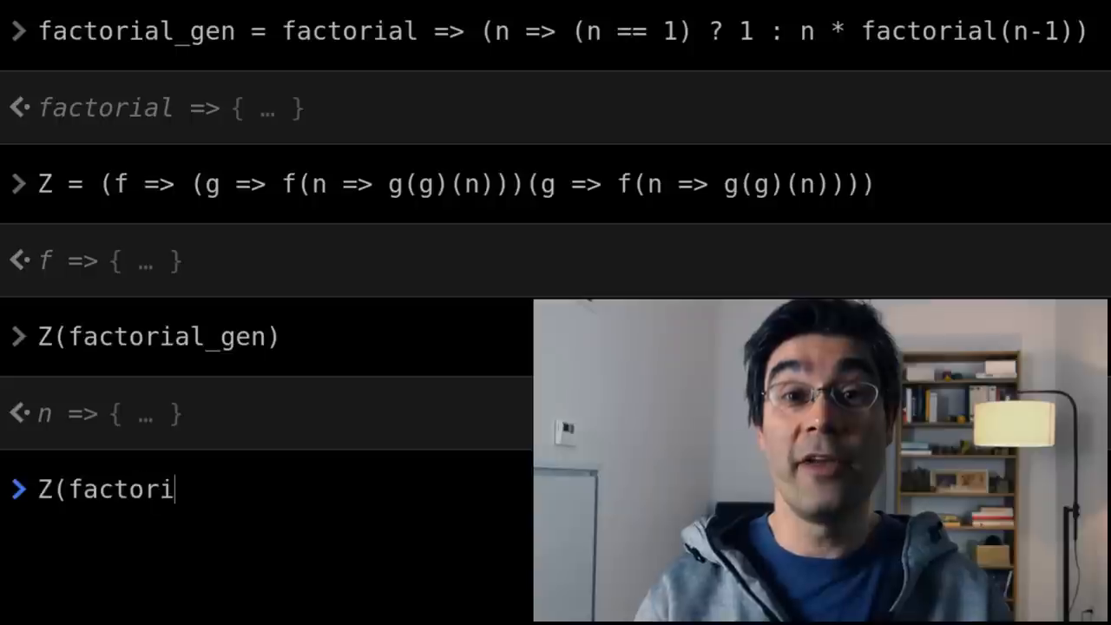
pyautogui.write('al_gen)(3')
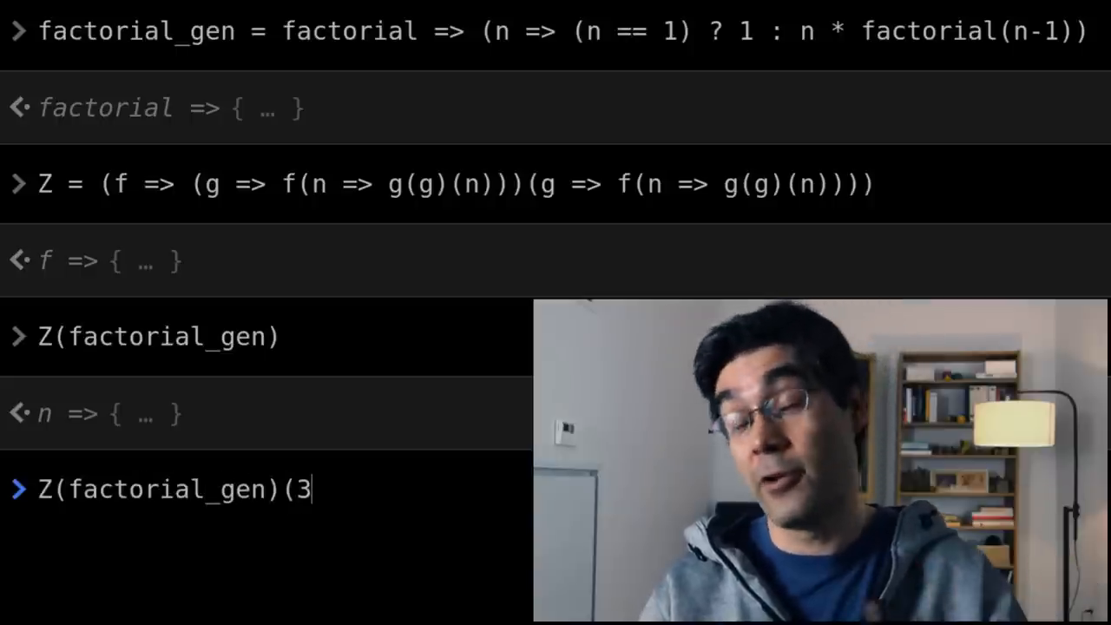
pyautogui.press('Return')
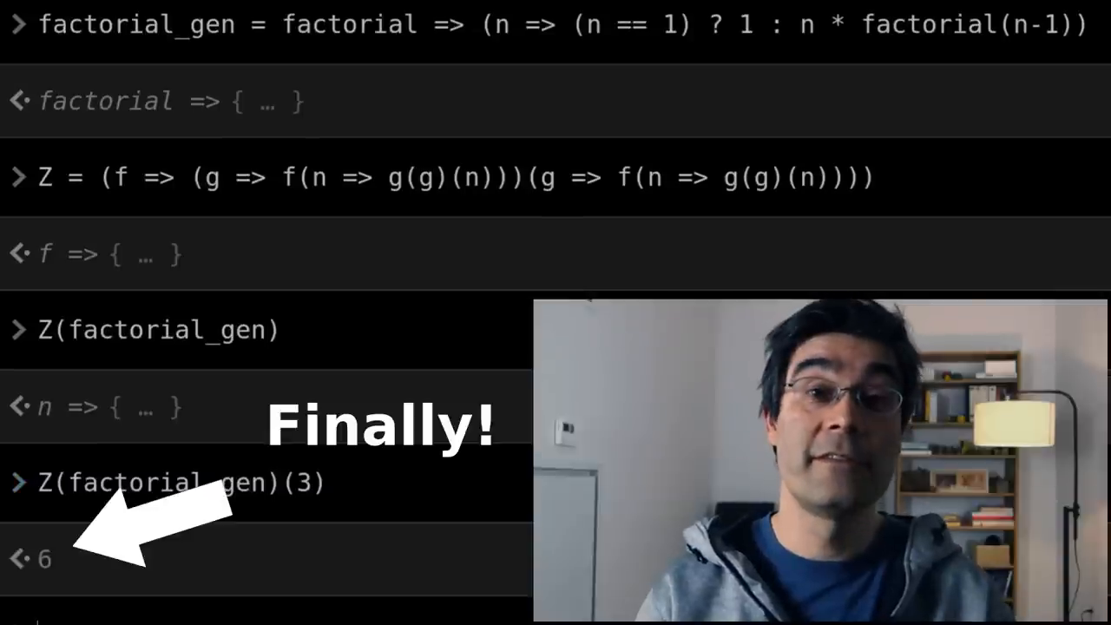